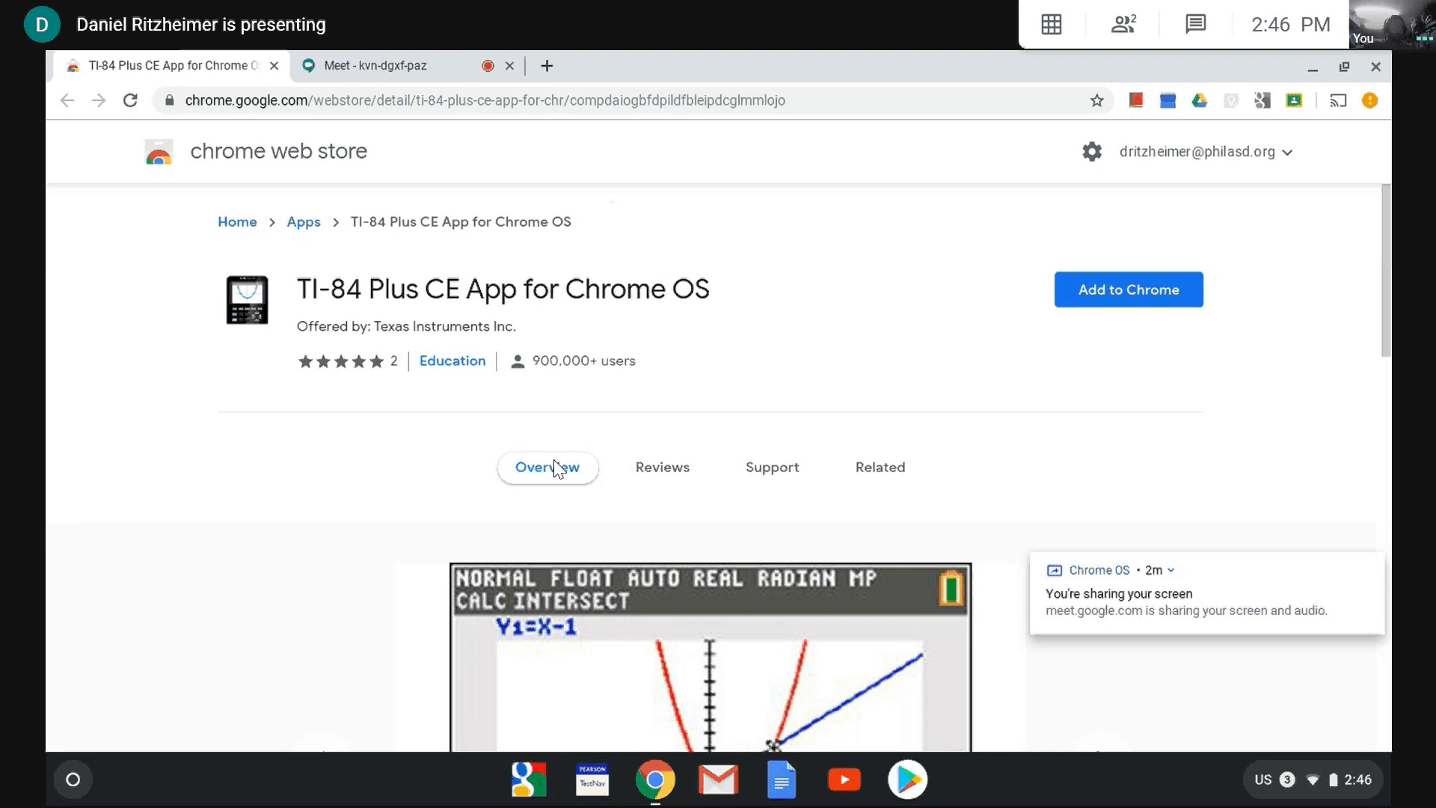
pyautogui.moveTo(523, 318)
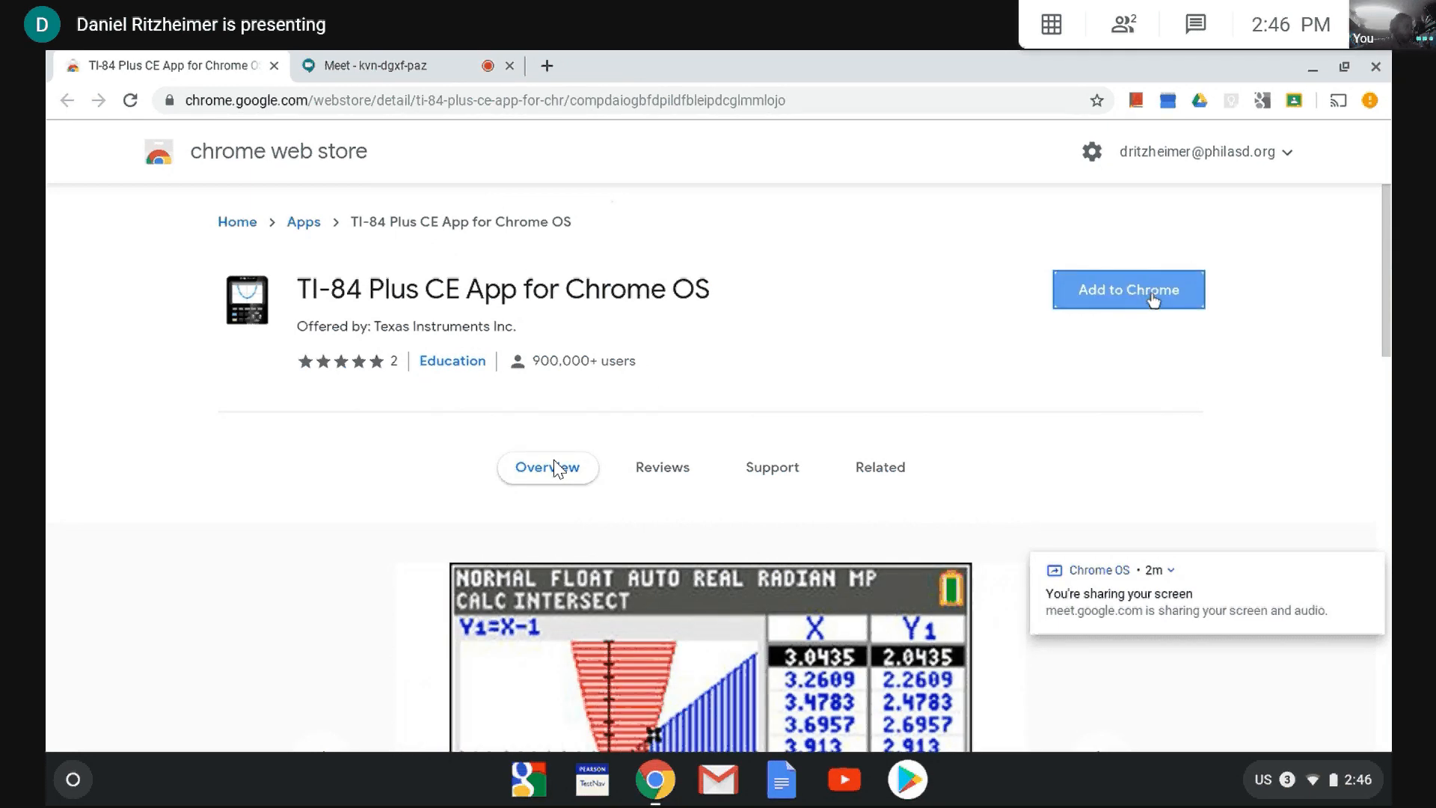
# Add the TI-84 Plus CE app to Chrome and confirm the installation.
pyautogui.click(1127, 290)
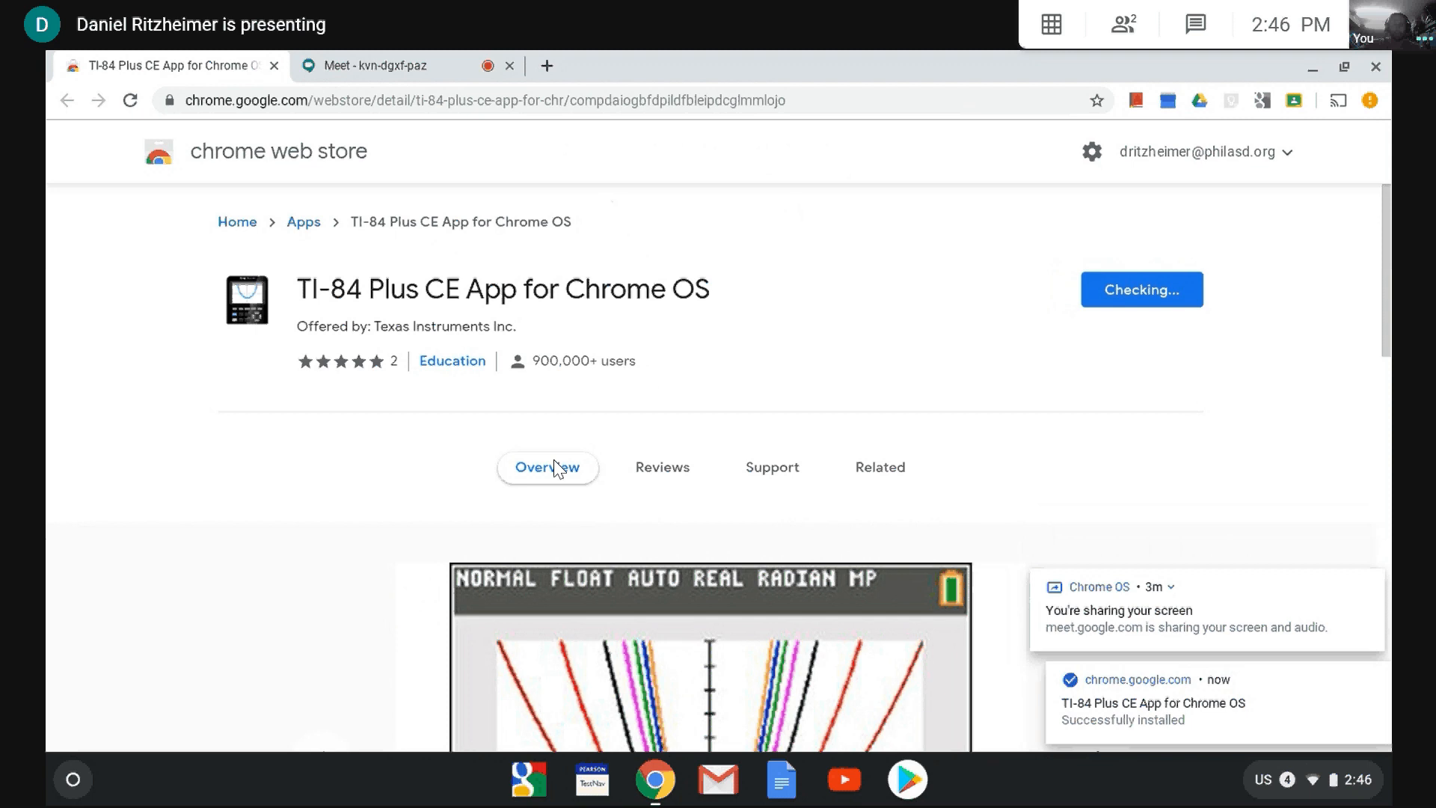
pyautogui.click(878, 467)
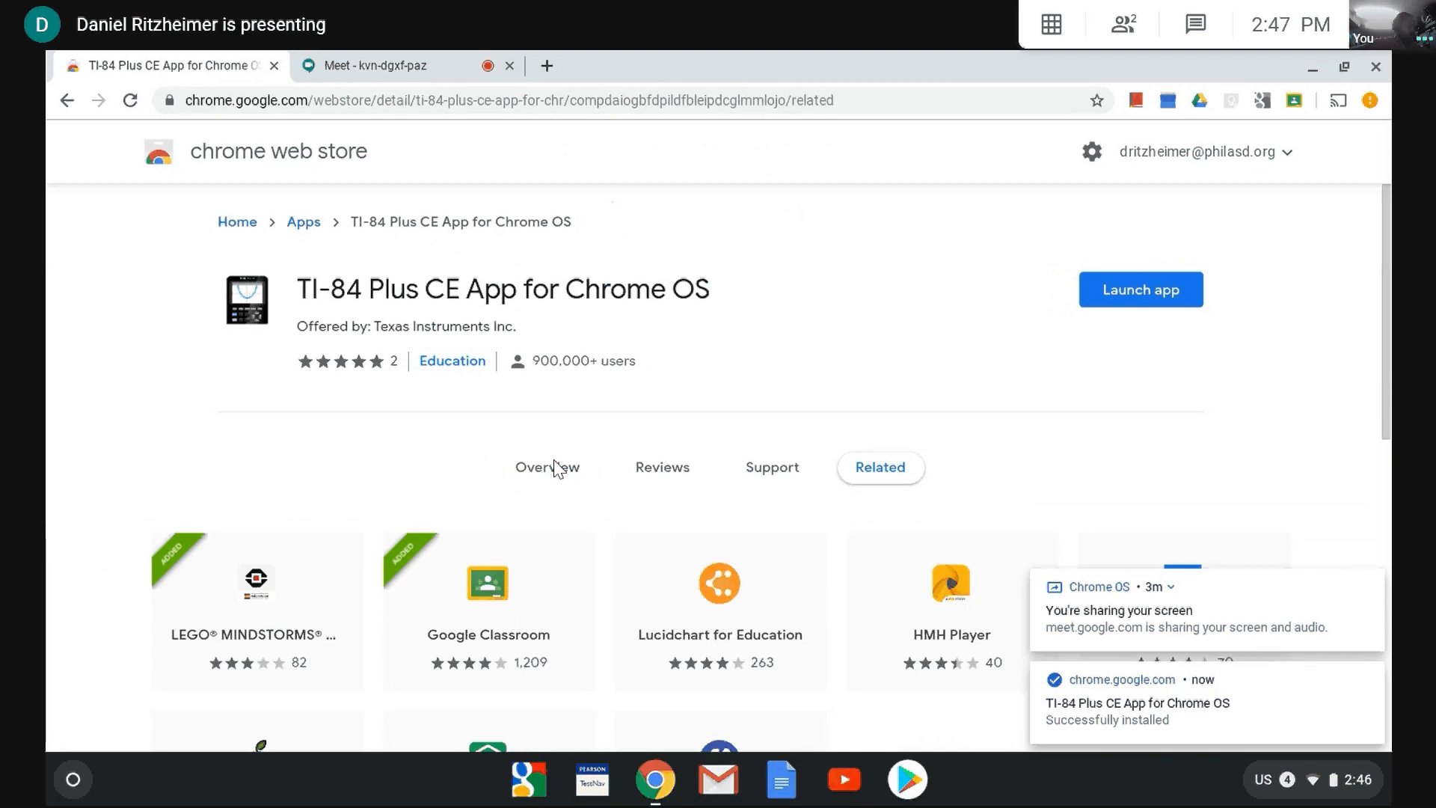
pyautogui.moveTo(1139, 290)
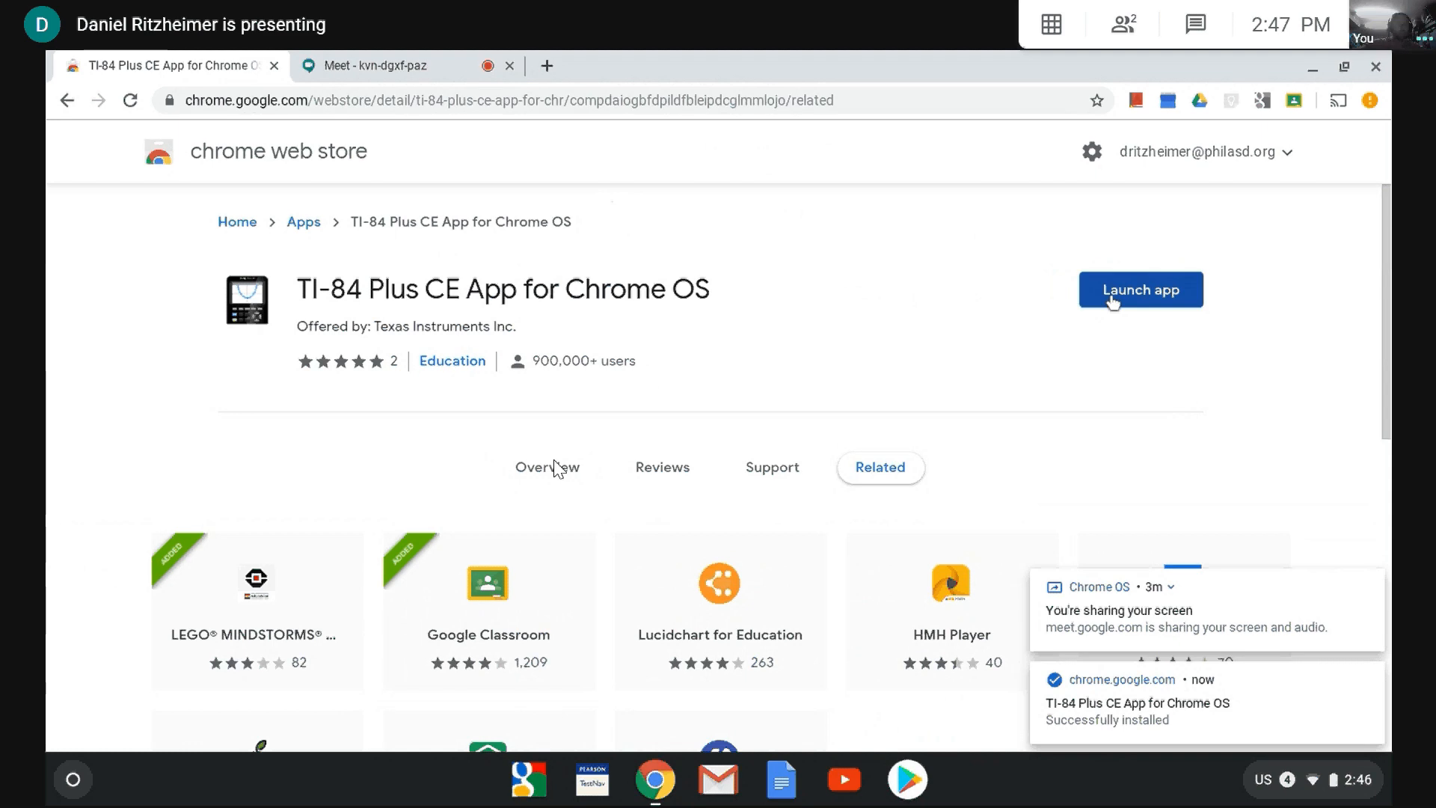
# Launch the calculator, graph Y1=X², then quit back to the home screen.
pyautogui.click(1139, 289)
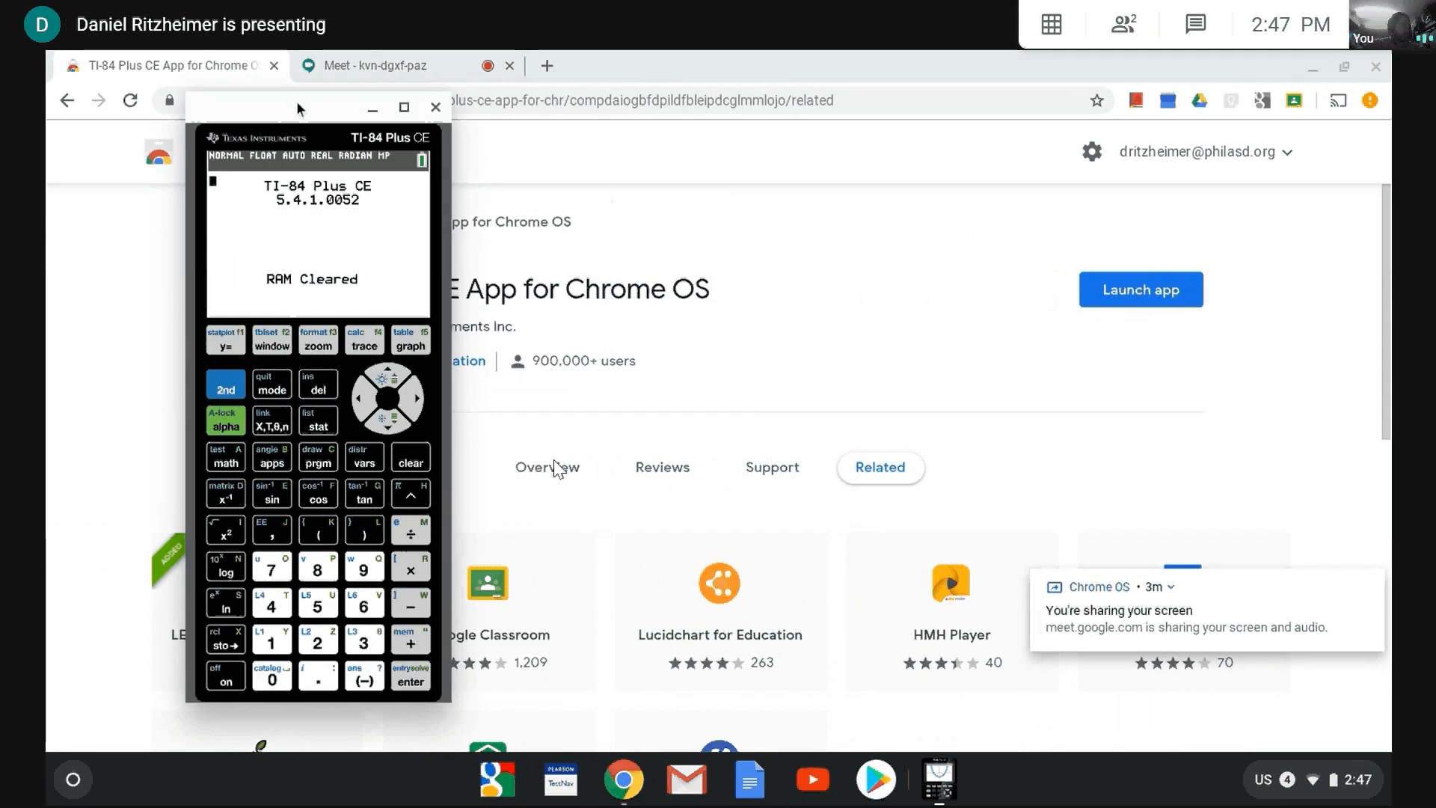
pyautogui.click(225, 341)
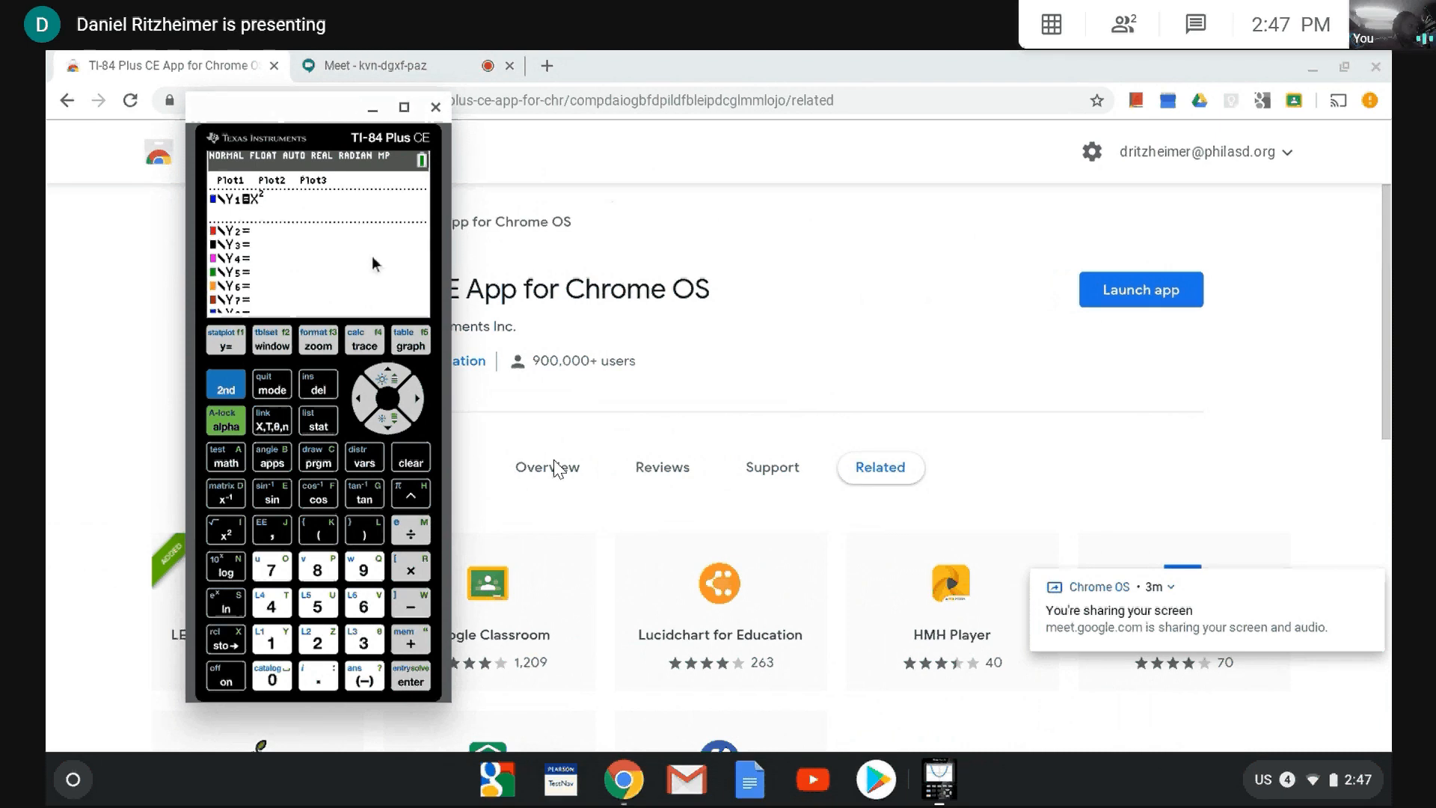
pyautogui.click(409, 341)
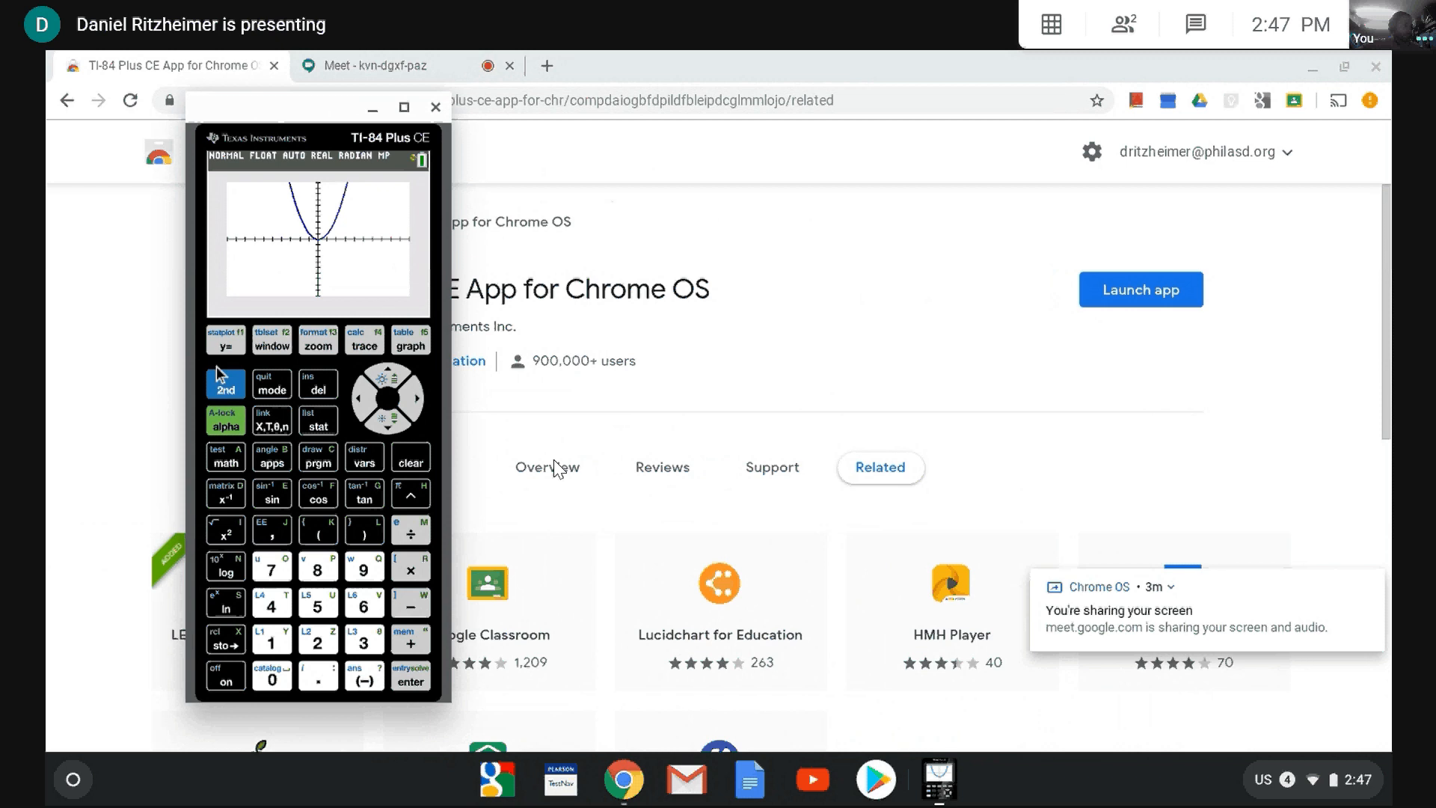
pyautogui.click(271, 384)
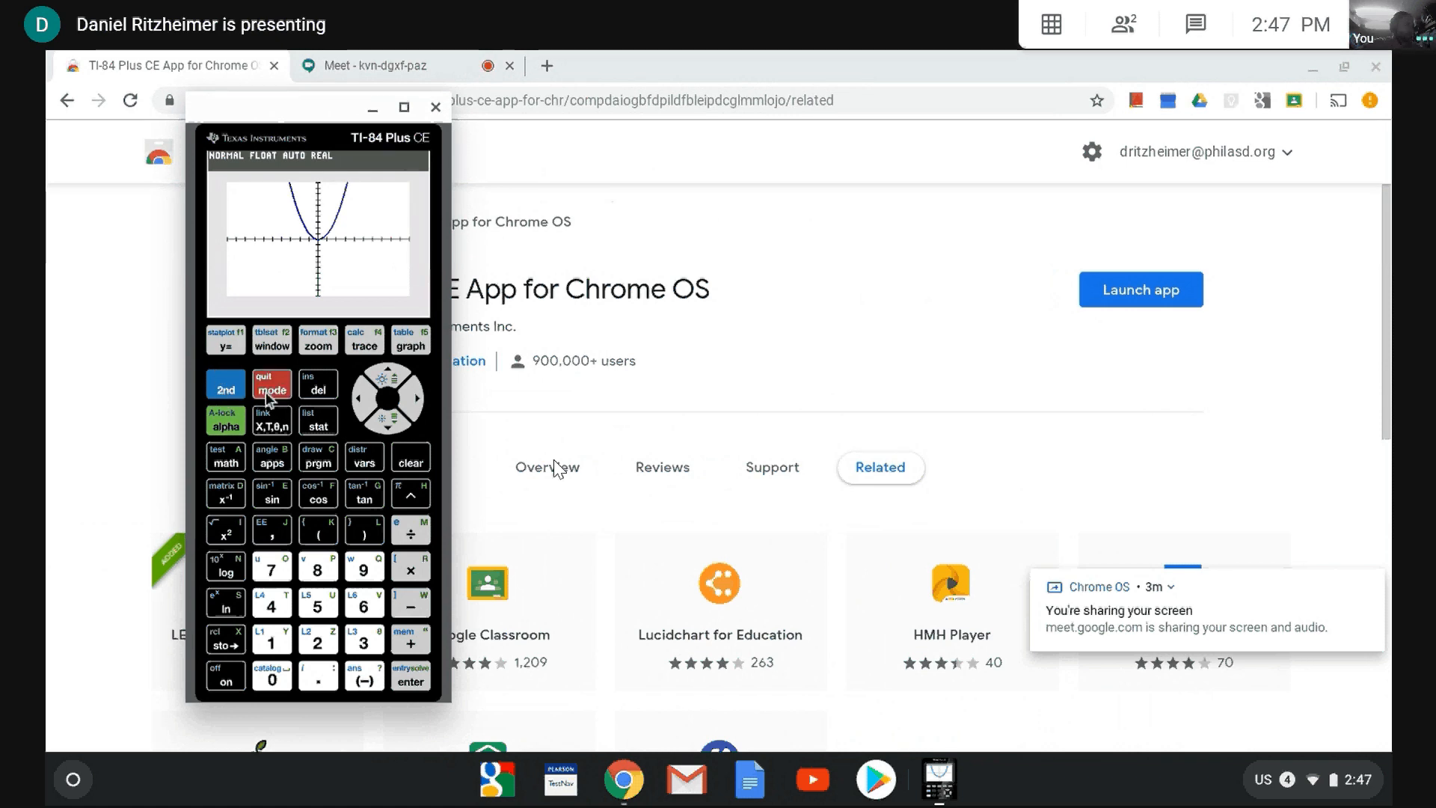
pyautogui.click(271, 385)
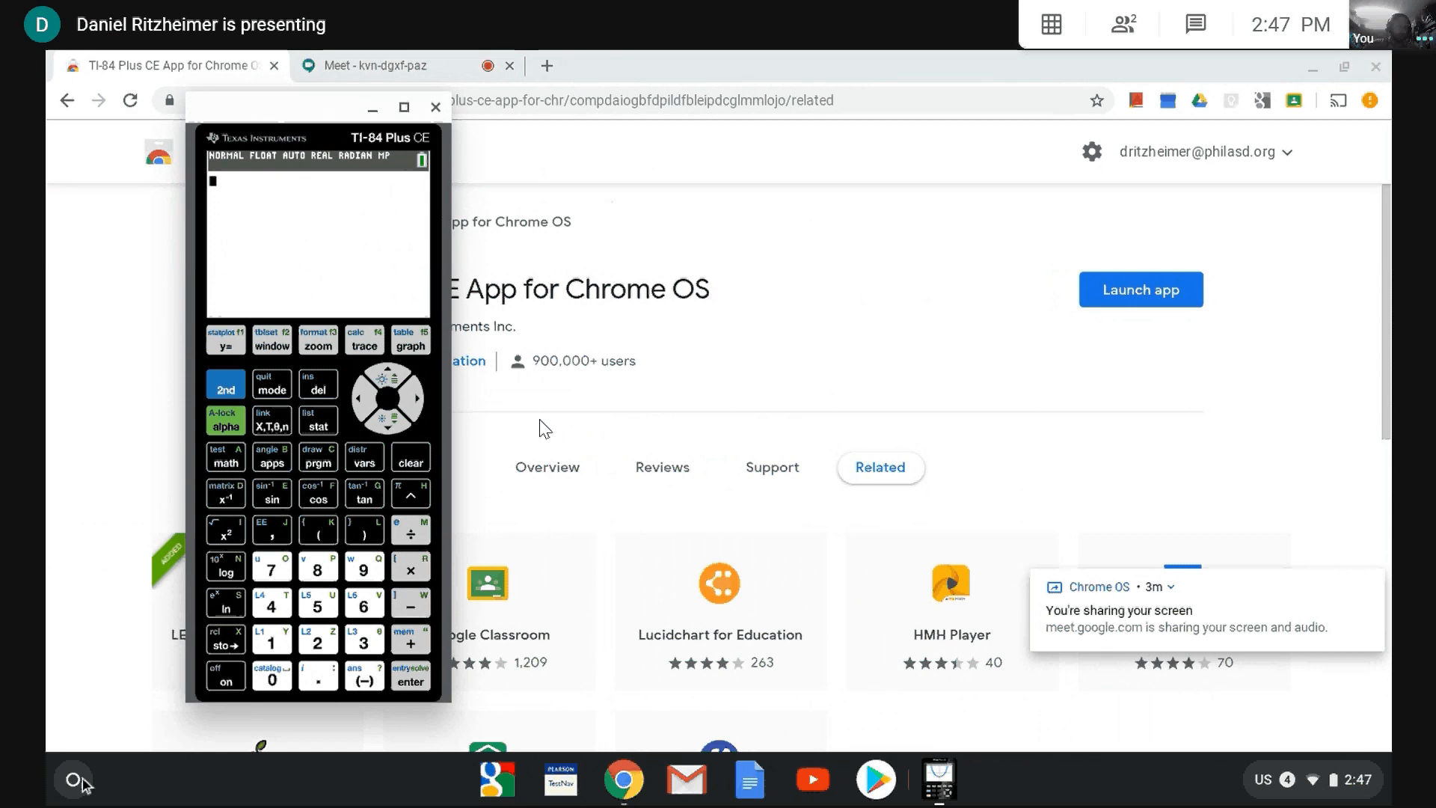
# Toggle the app launcher and close the TI-84 Plus CE calculator window.
pyautogui.click(74, 779)
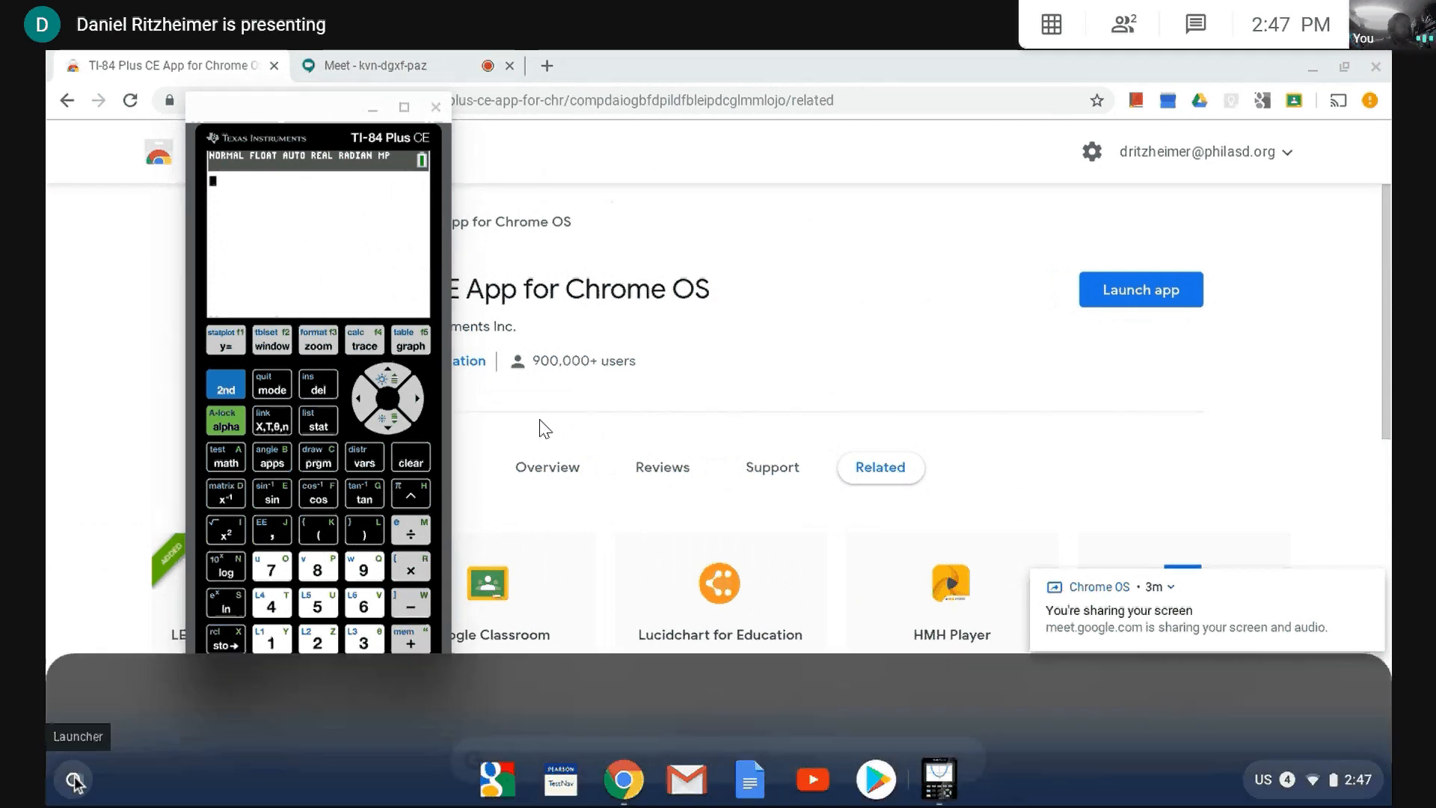
pyautogui.click(73, 779)
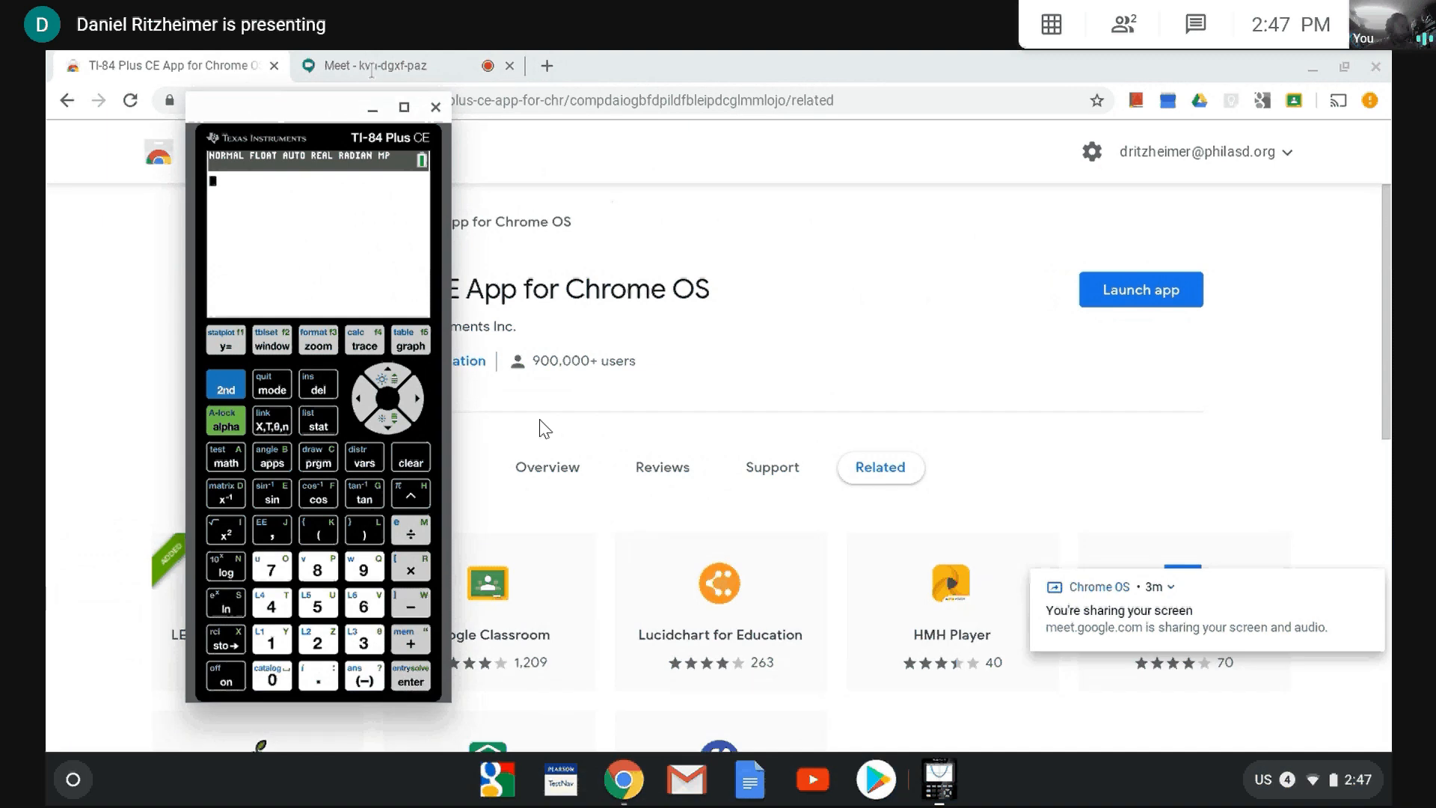
pyautogui.click(436, 107)
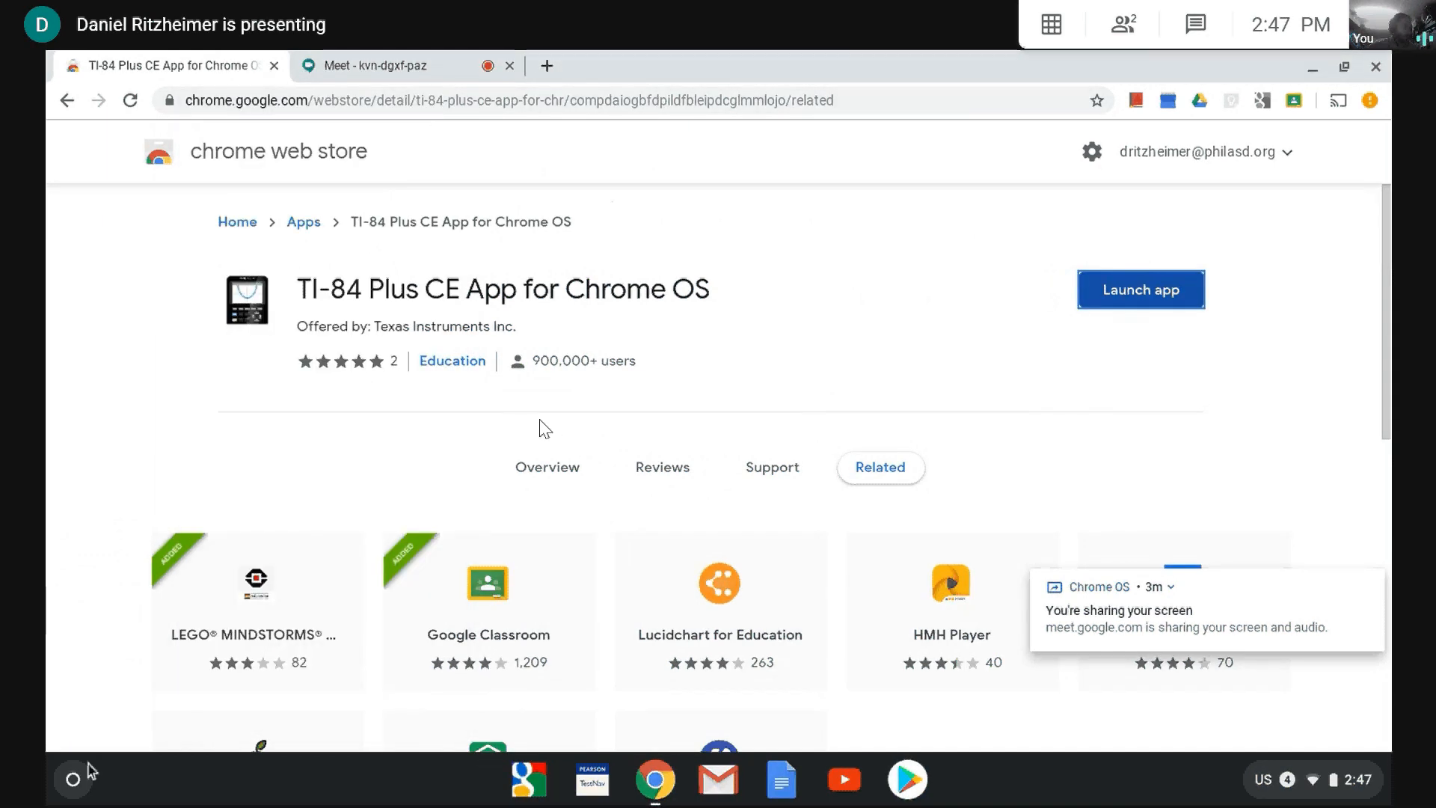
# Relaunch the calculator from the shelf and evaluate 8−3 to get 5.
pyautogui.click(73, 780)
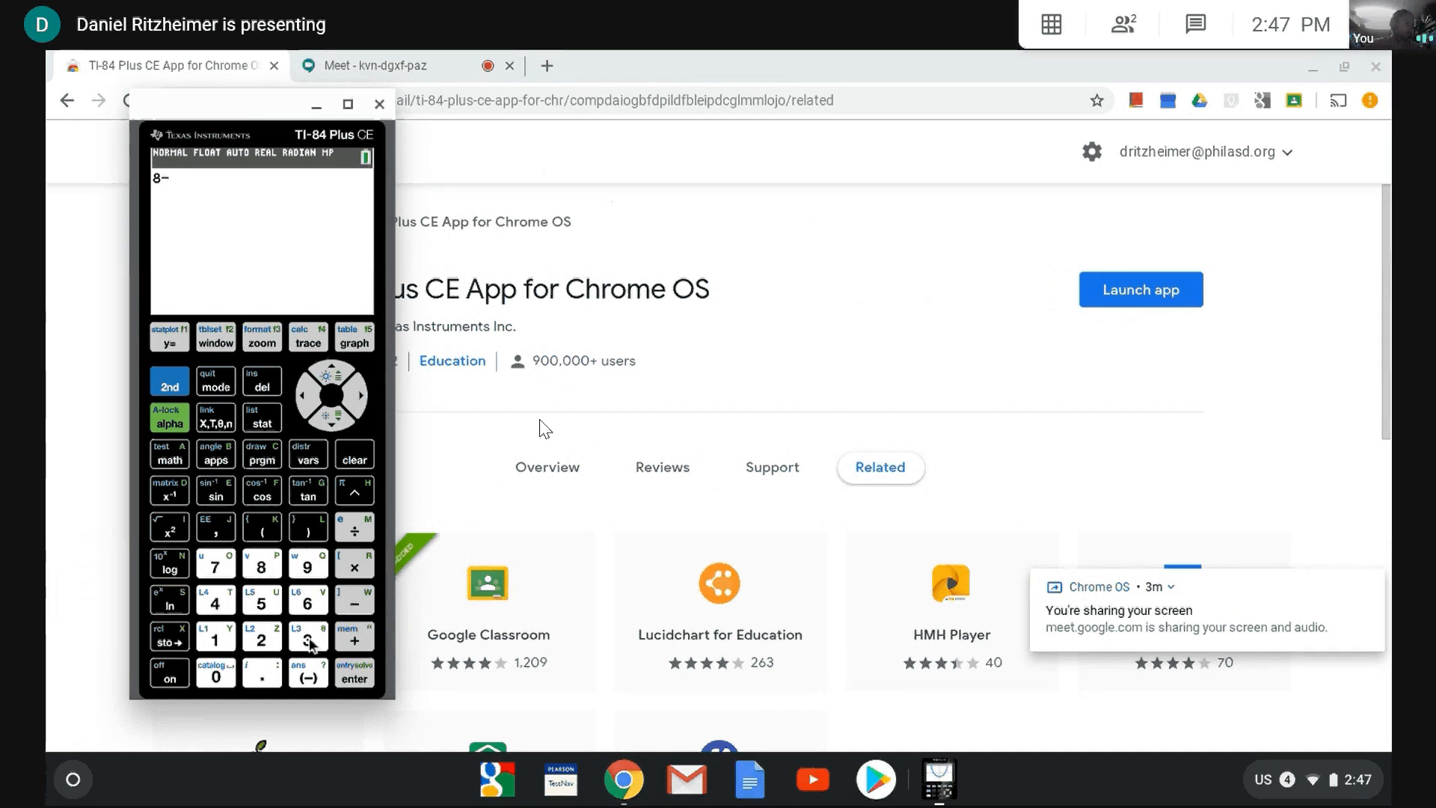
pyautogui.click(353, 673)
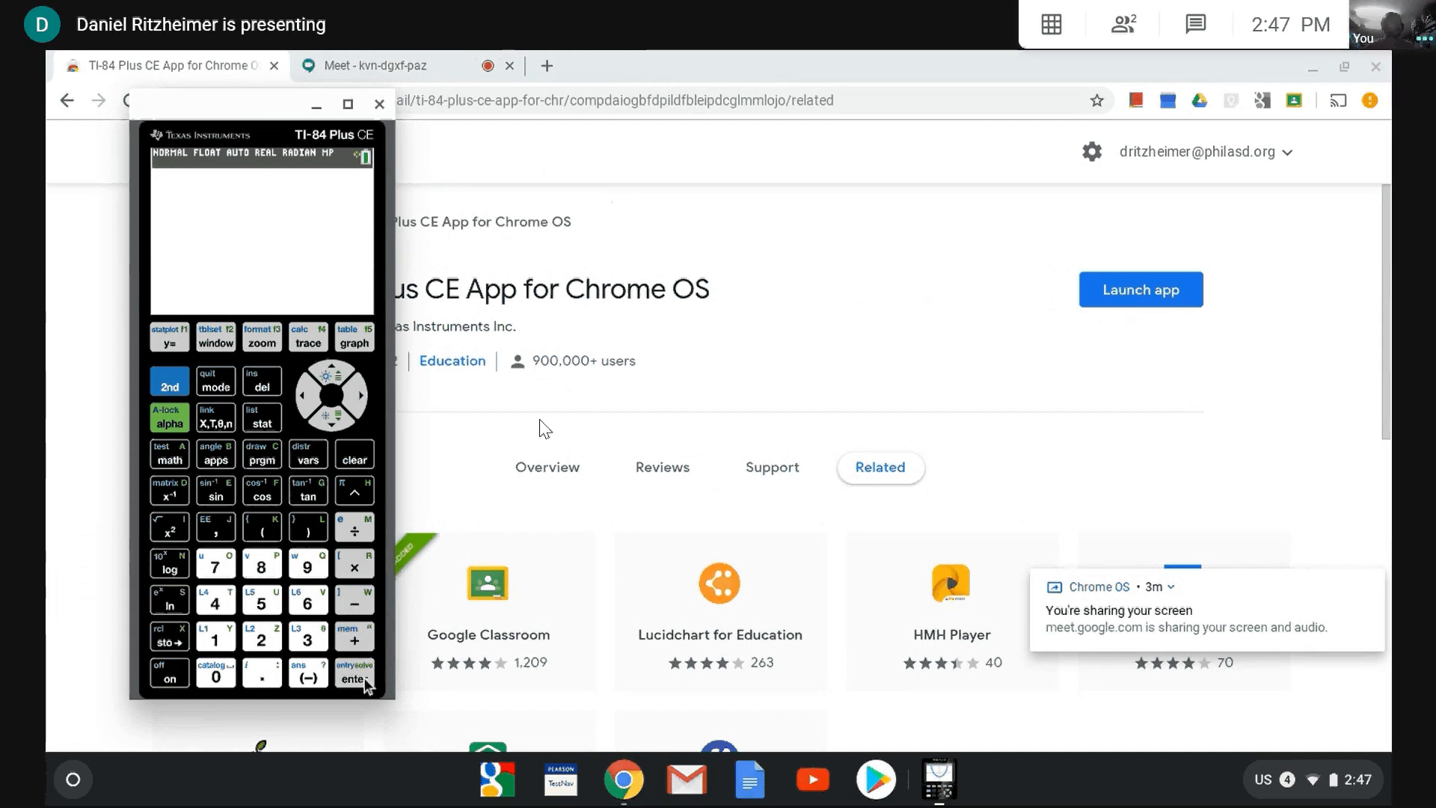
pyautogui.click(354, 672)
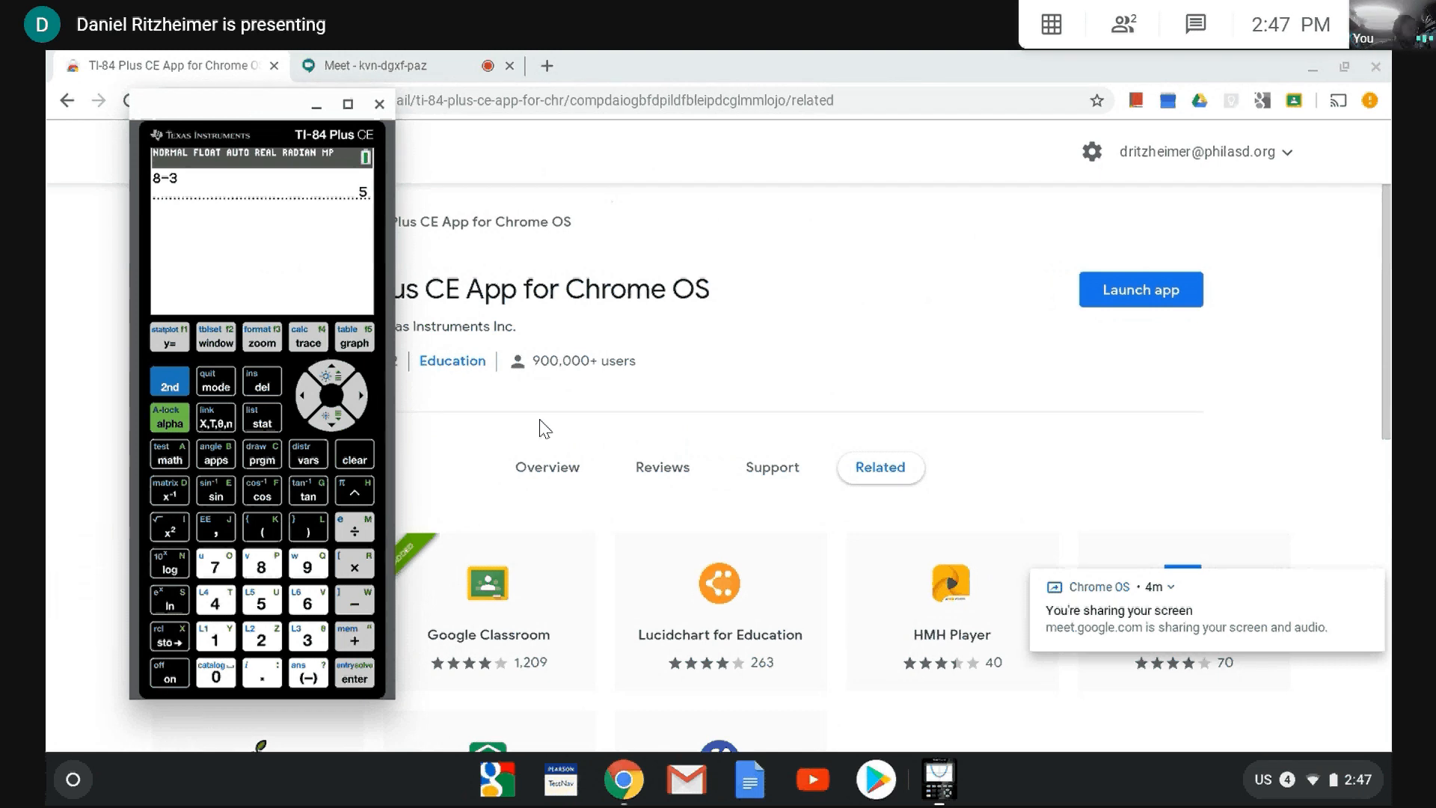
pyautogui.click(355, 676)
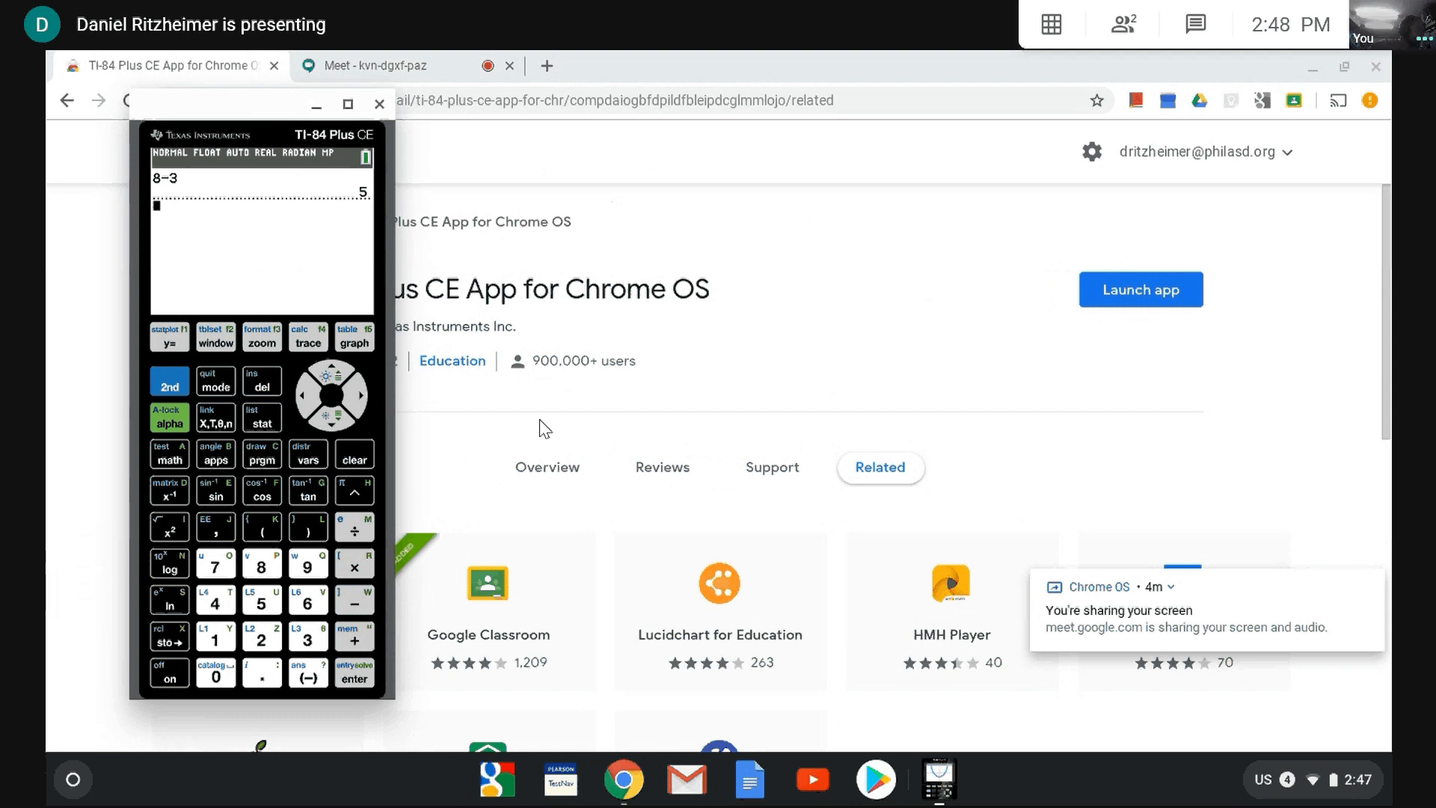
pyautogui.moveTo(449, 383)
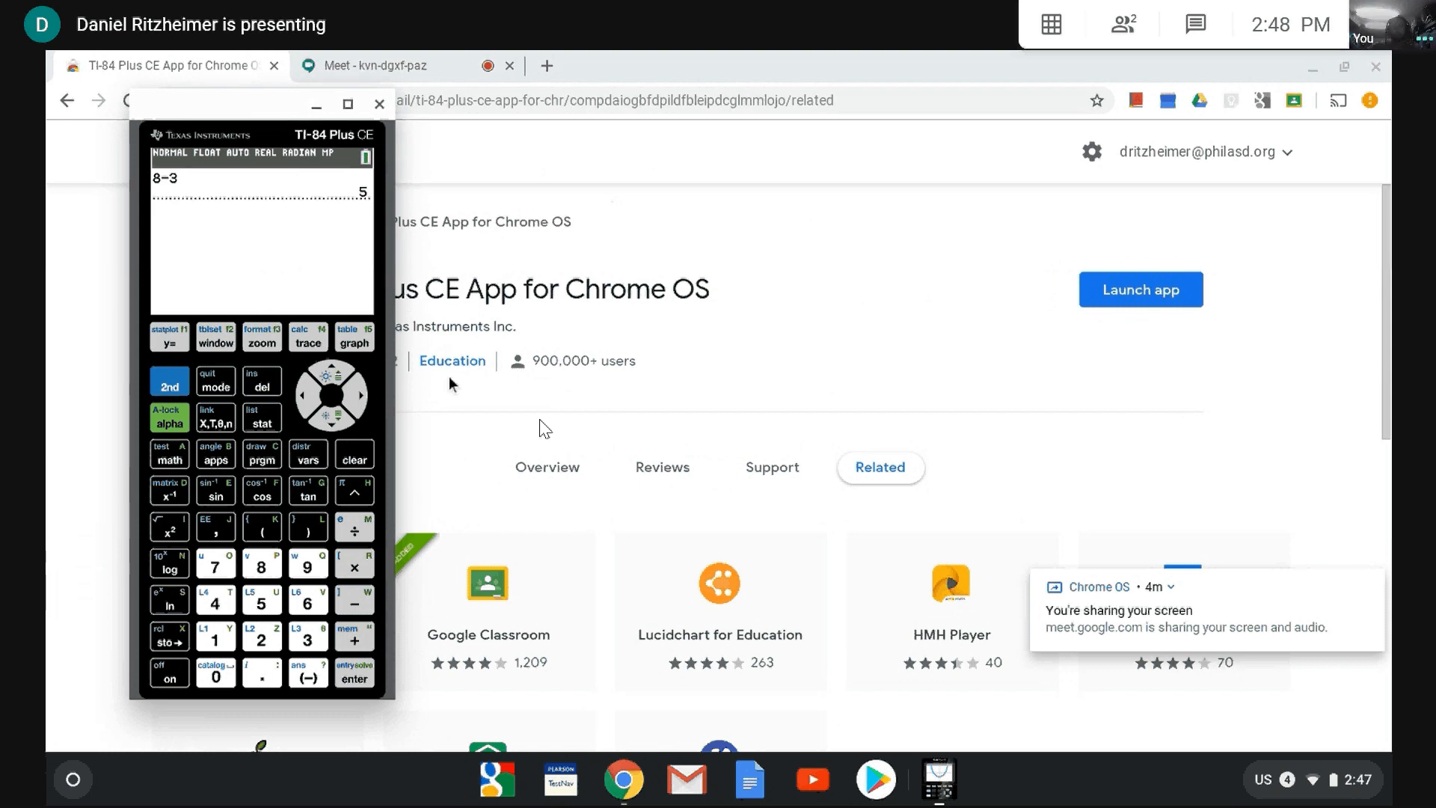